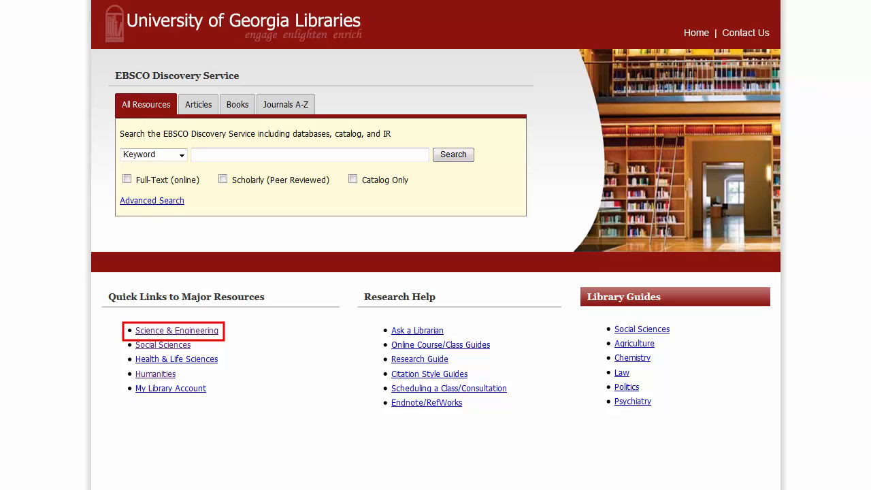
Step: Follow the Science & Engineering quick link on the UGA Libraries homepage
click(177, 330)
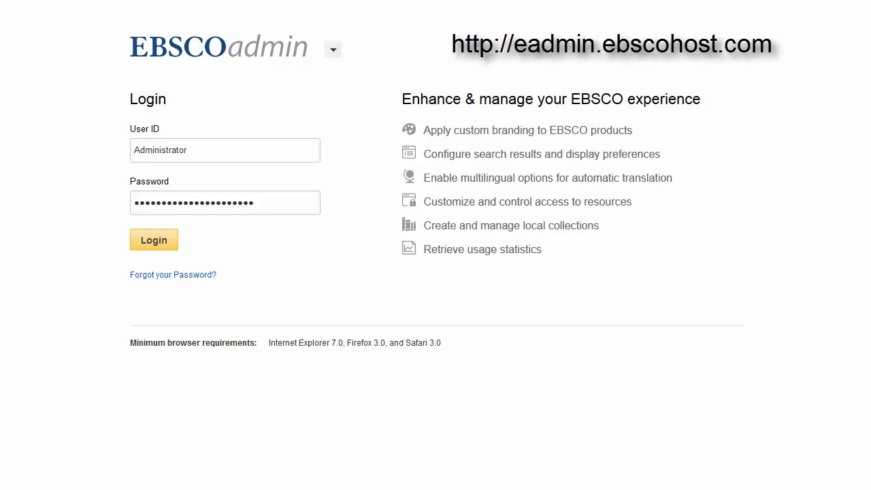
Step: Log in to EBSCOadmin with the prefilled credentials
click(154, 239)
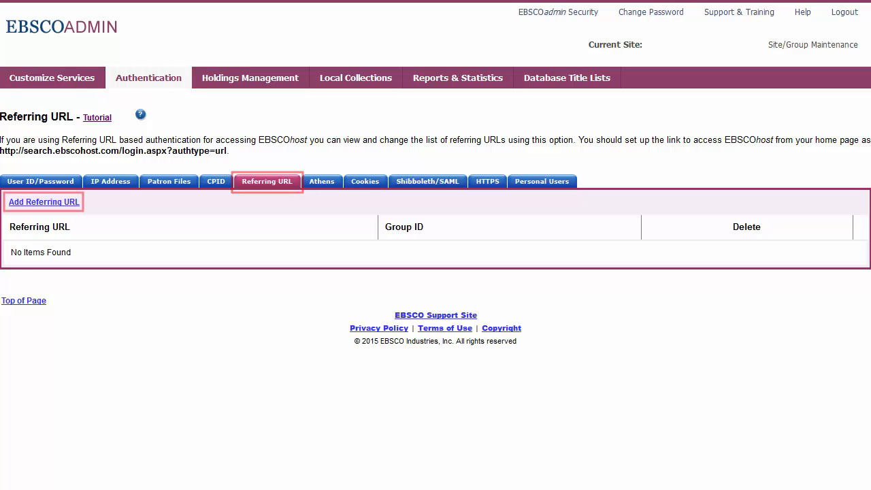
click(44, 201)
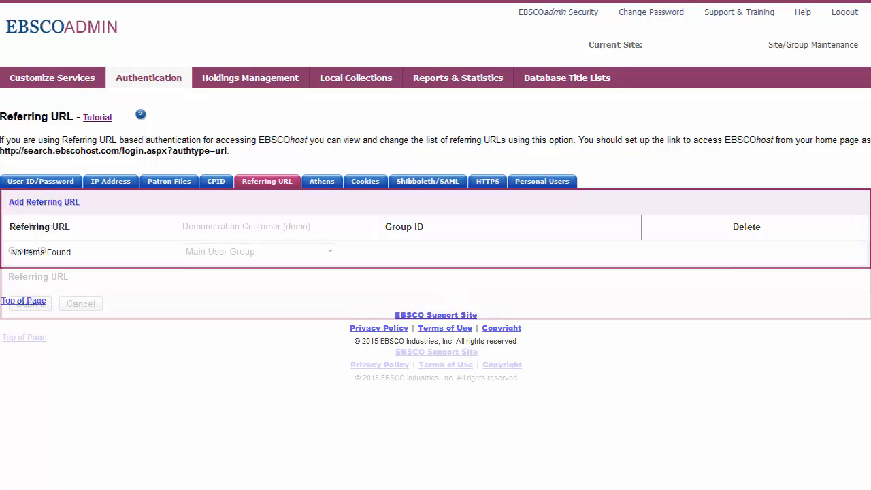
click(43, 202)
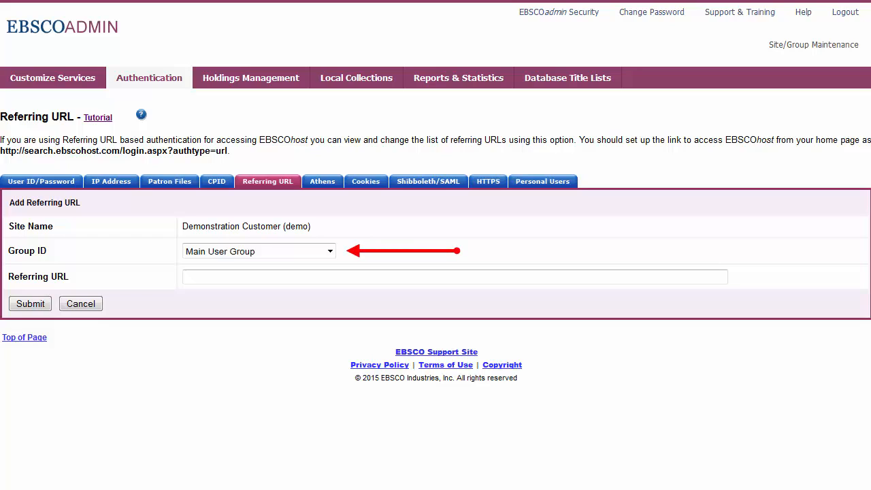
click(265, 277)
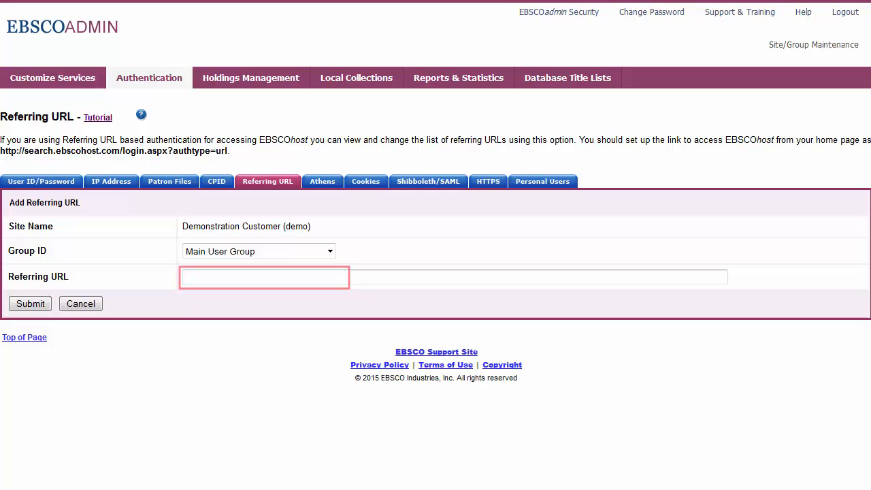
text(http://myinstitution.edu/libraryresources)
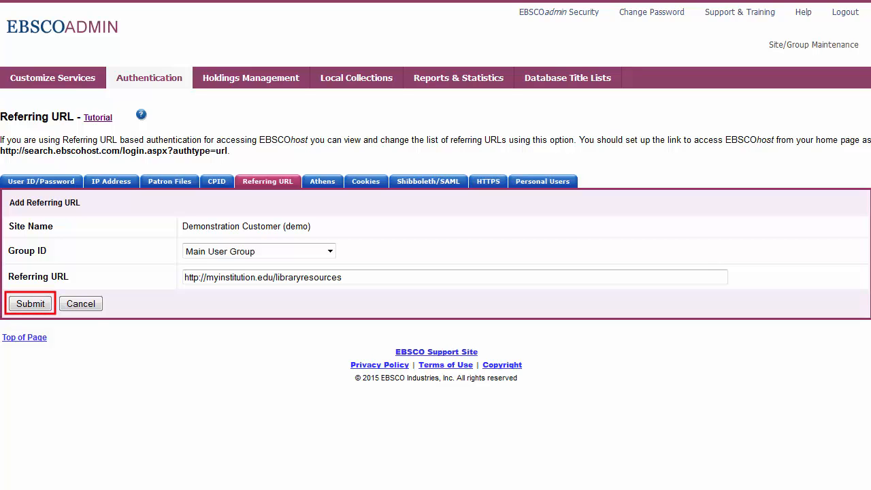
click(30, 304)
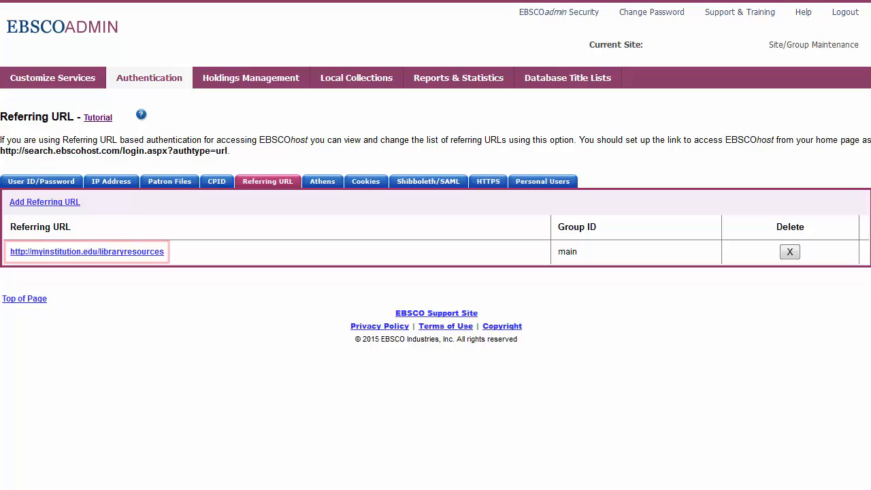
Step: View the saved entry, cancel, and open the Referring URL help article
click(87, 251)
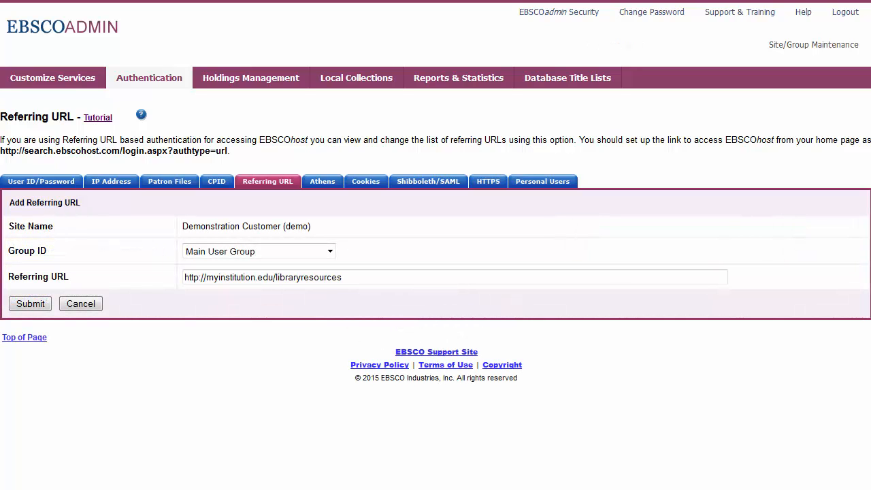
click(30, 304)
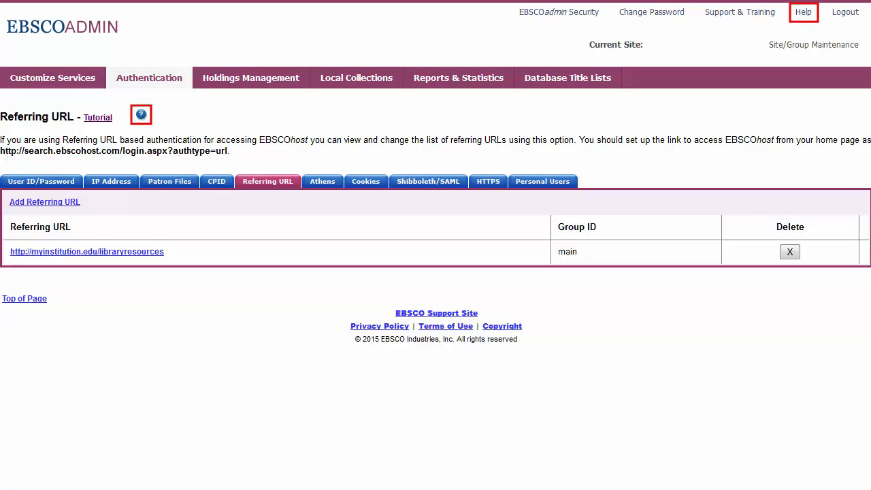
click(141, 115)
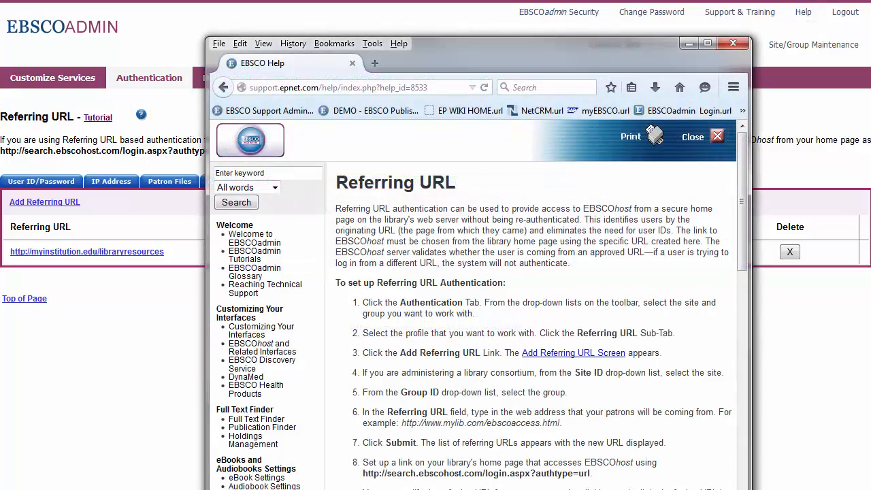